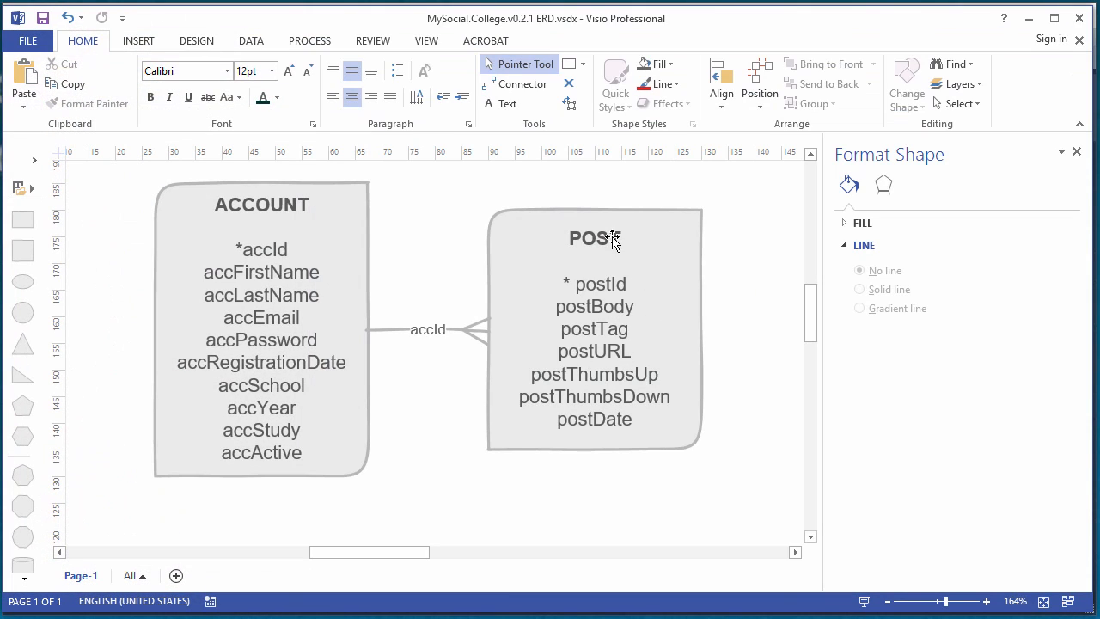
pyautogui.moveTo(590, 348)
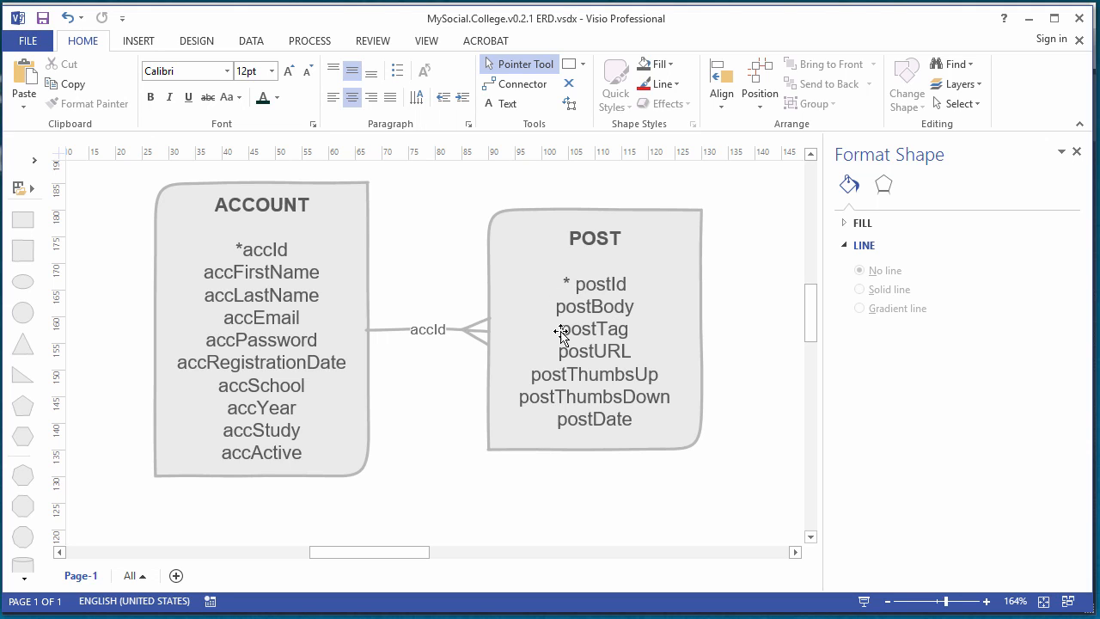
pyautogui.moveTo(638, 334)
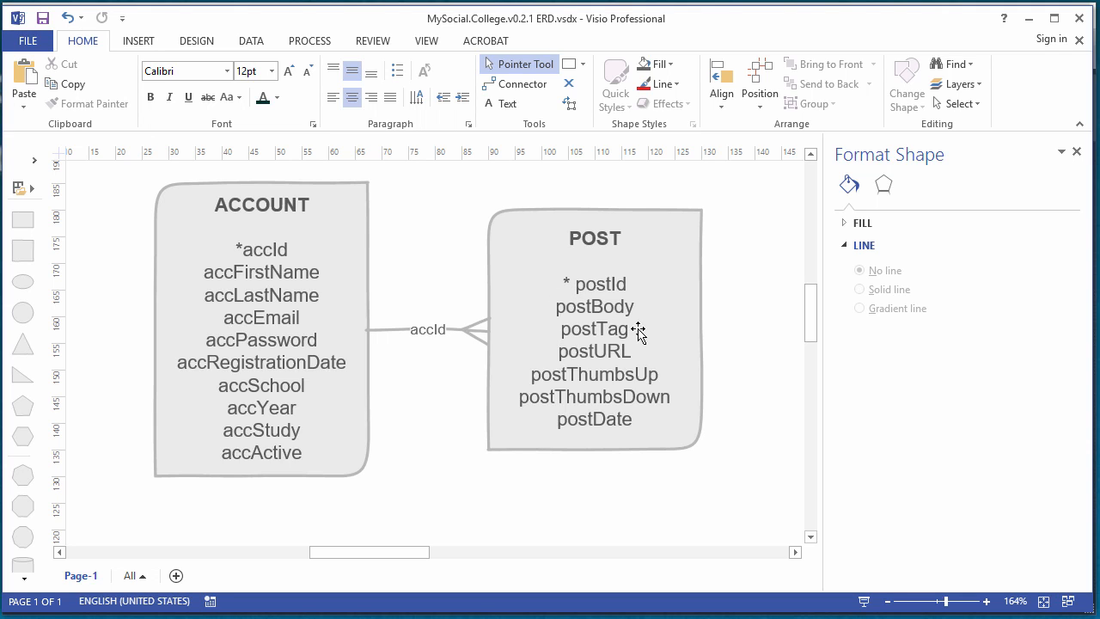
pyautogui.moveTo(632, 335)
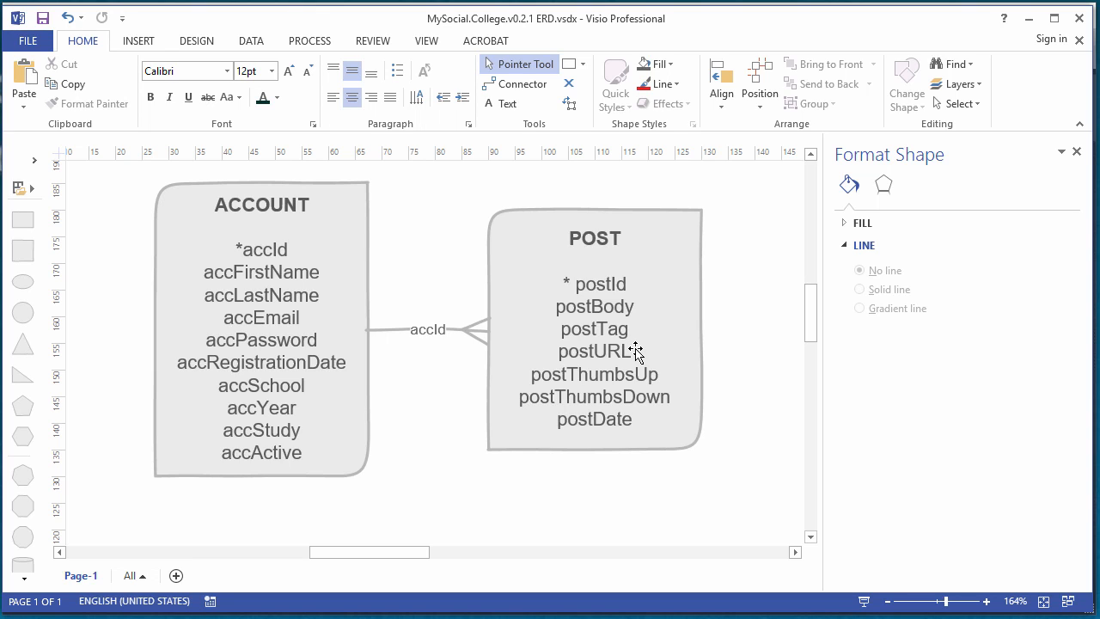
pyautogui.moveTo(657, 335)
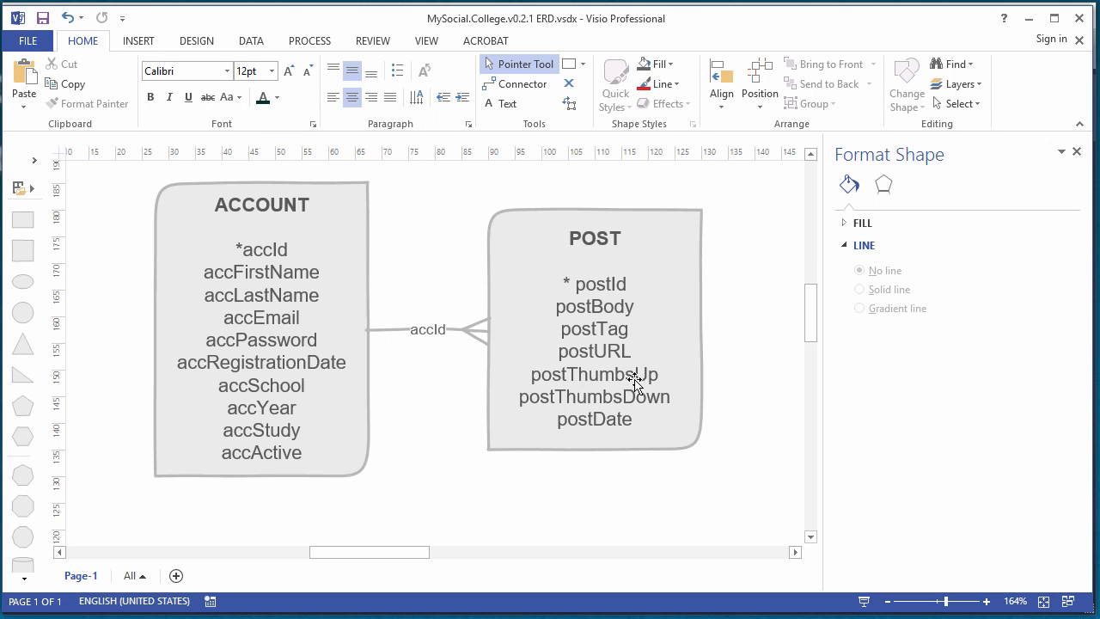
pyautogui.moveTo(515, 432)
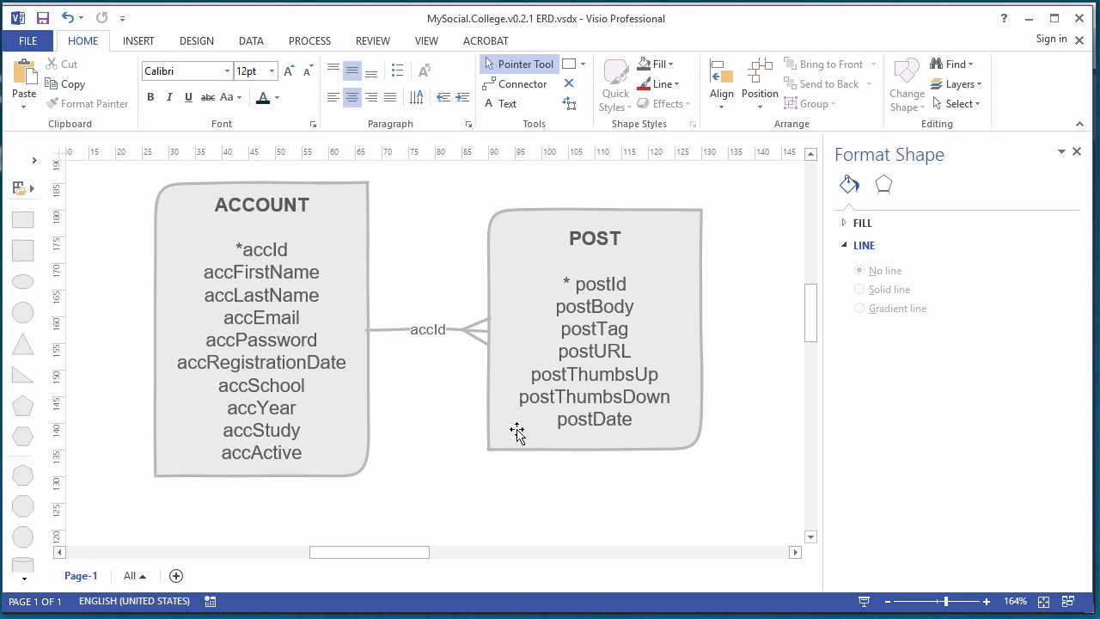
pyautogui.click(605, 421)
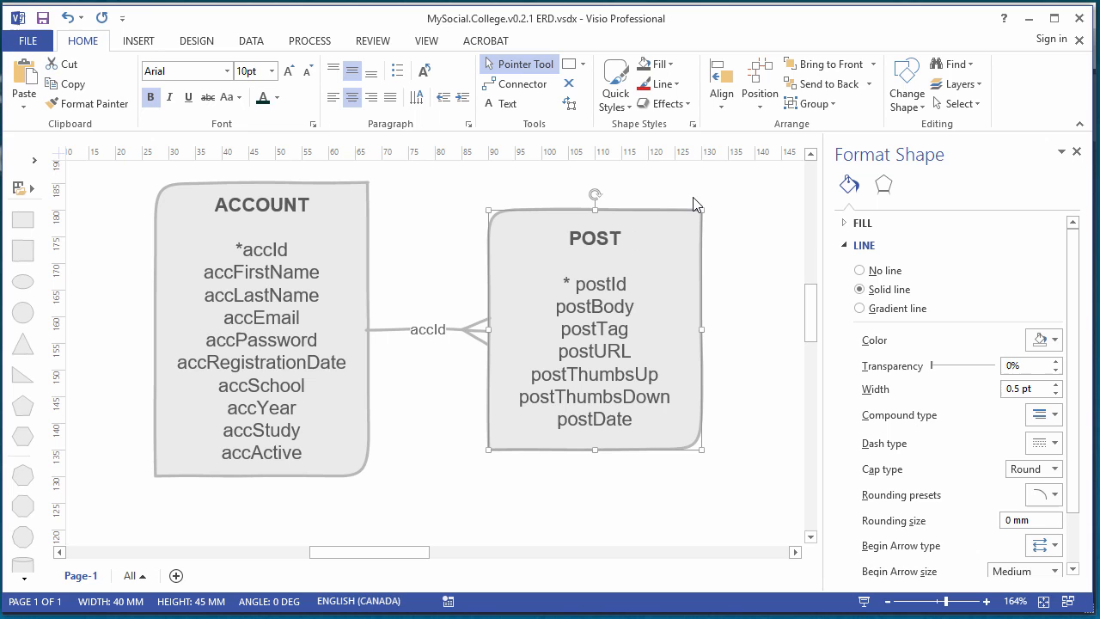
pyautogui.moveTo(667, 196)
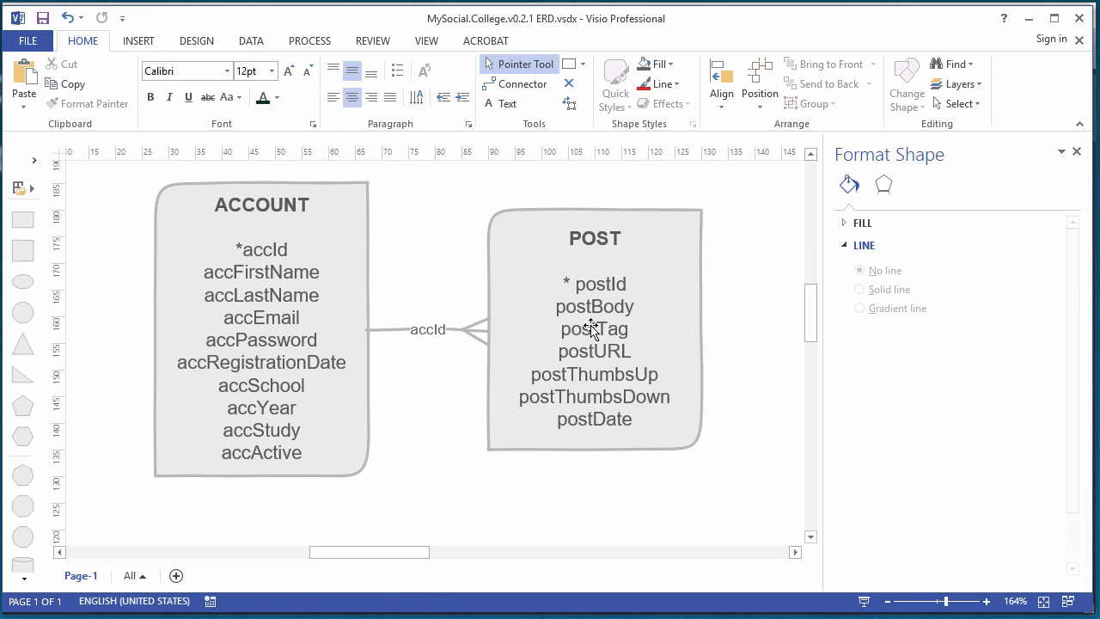
pyautogui.click(593, 341)
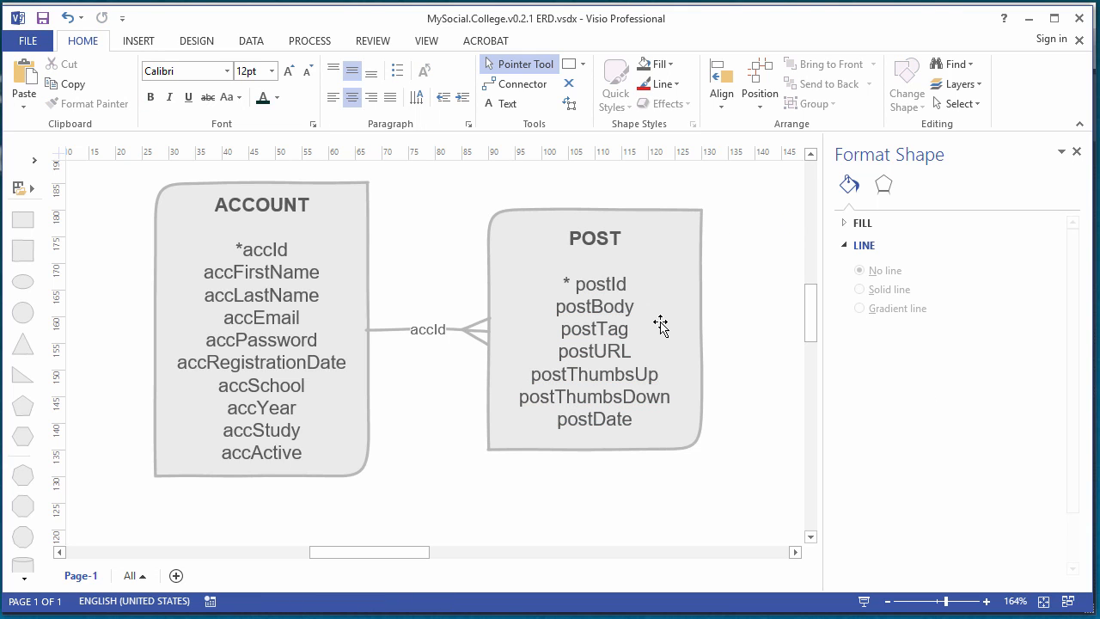
pyautogui.moveTo(1087, 189)
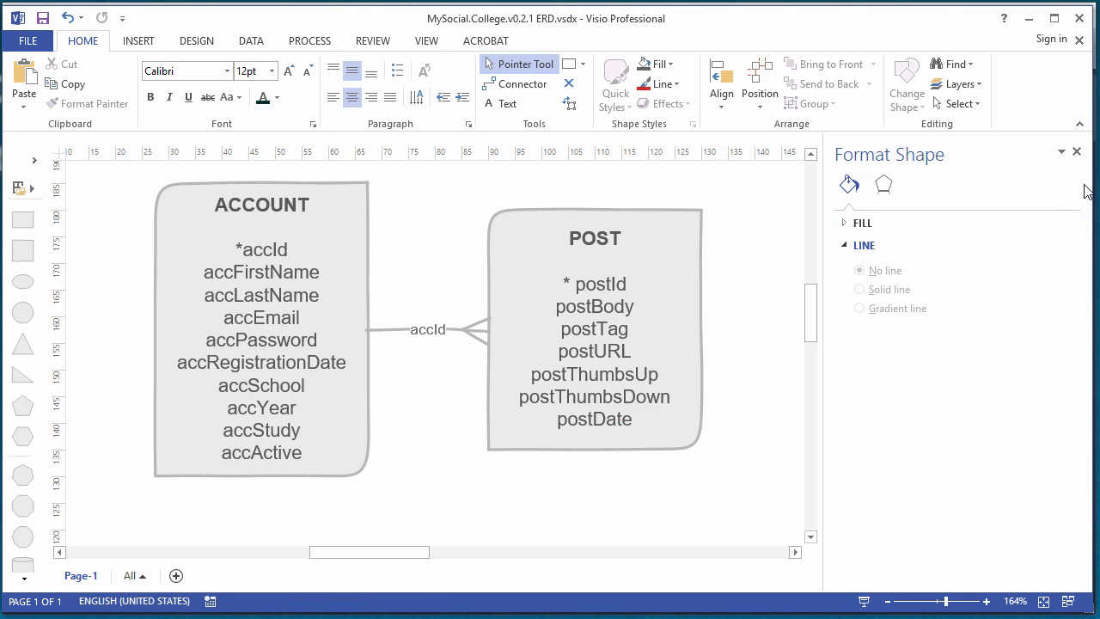
pyautogui.moveTo(443, 546)
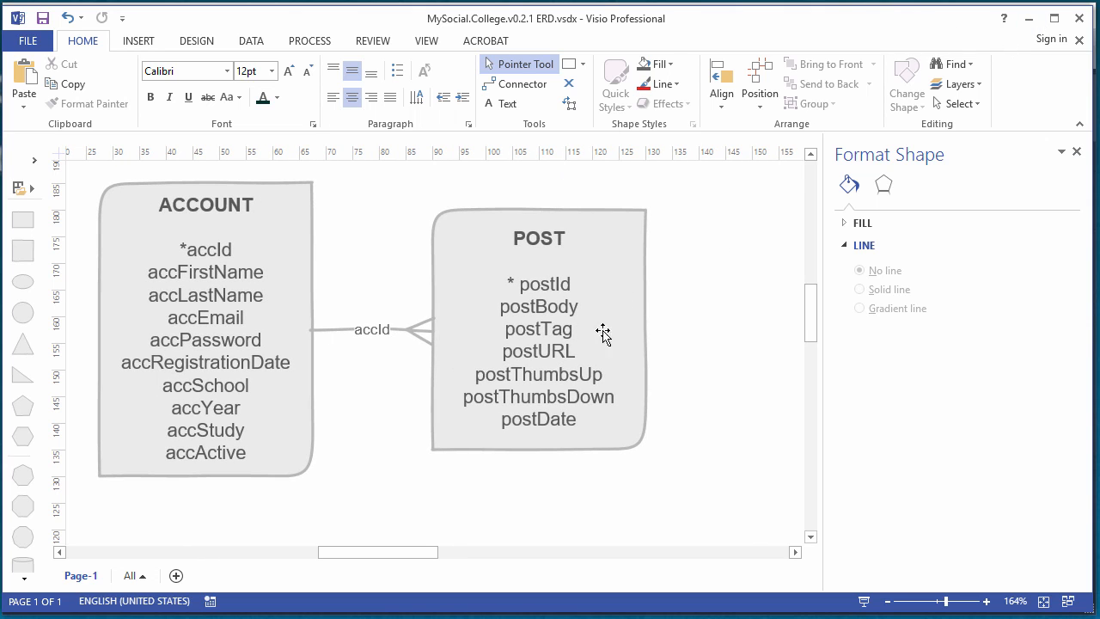
pyautogui.moveTo(1028, 17)
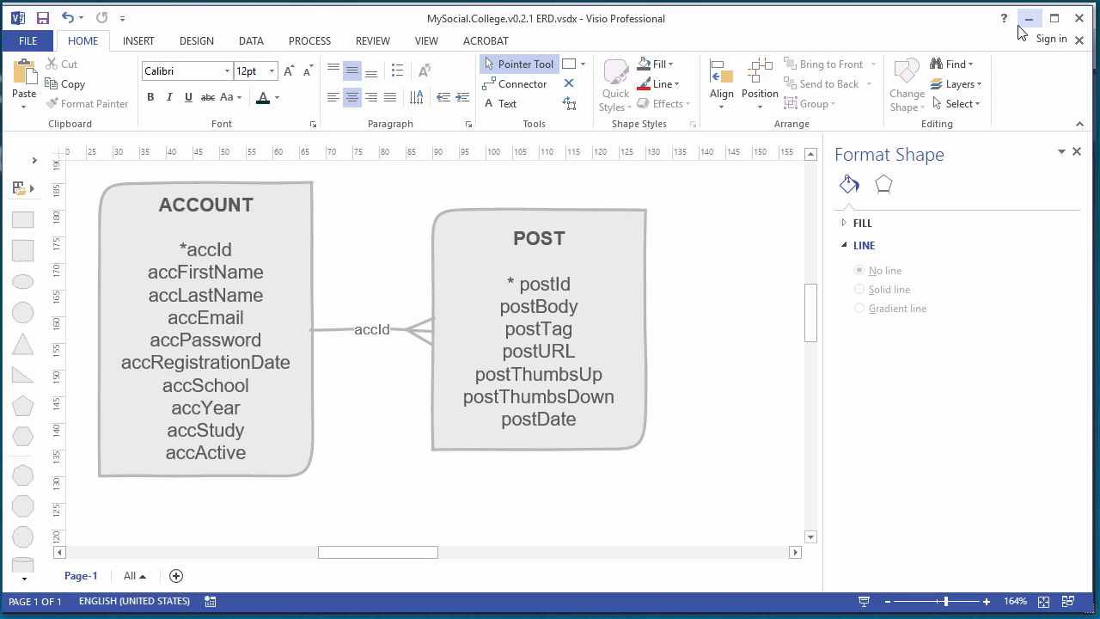
pyautogui.moveTo(1032, 19)
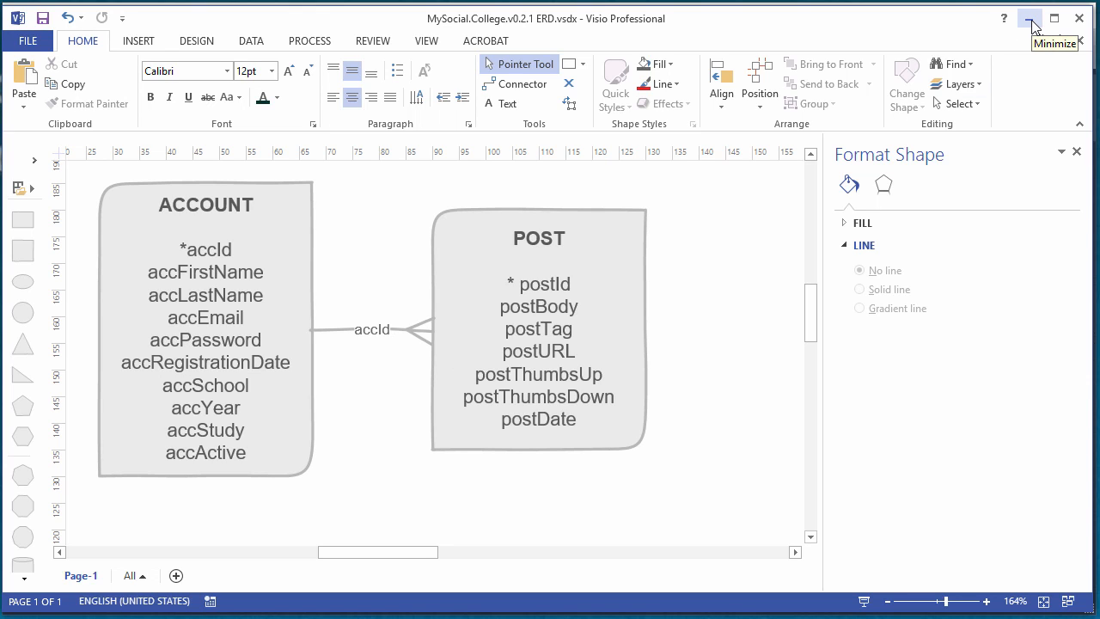